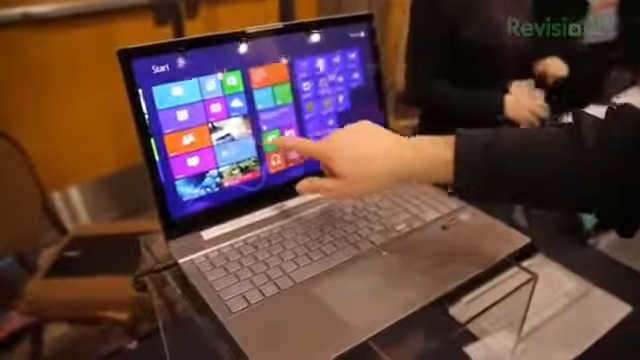
Step: Open the Pictures library from the Photos tile on the Start screen
click(280, 150)
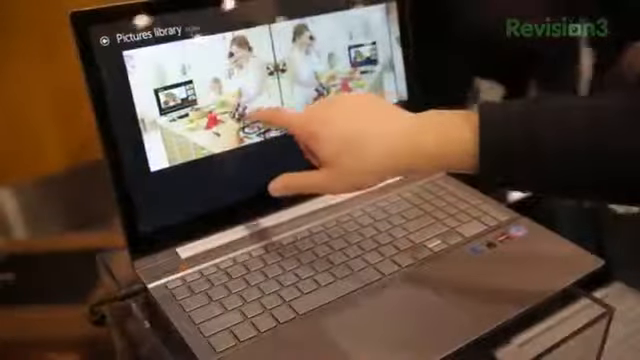